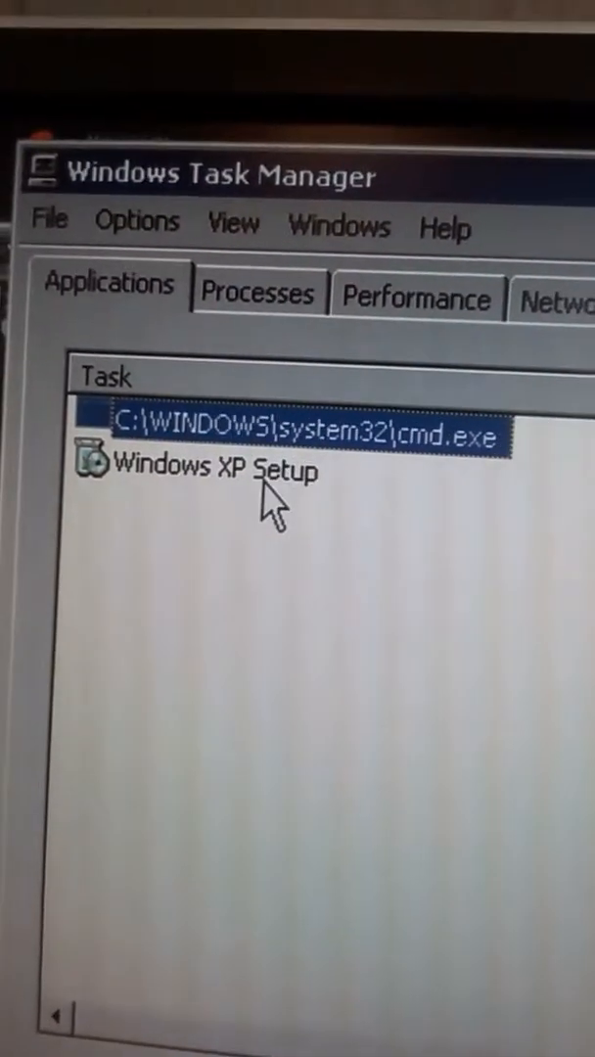
Use Go To Process on the Windows XP Setup task to highlight setup.exe.
right_click(264, 477)
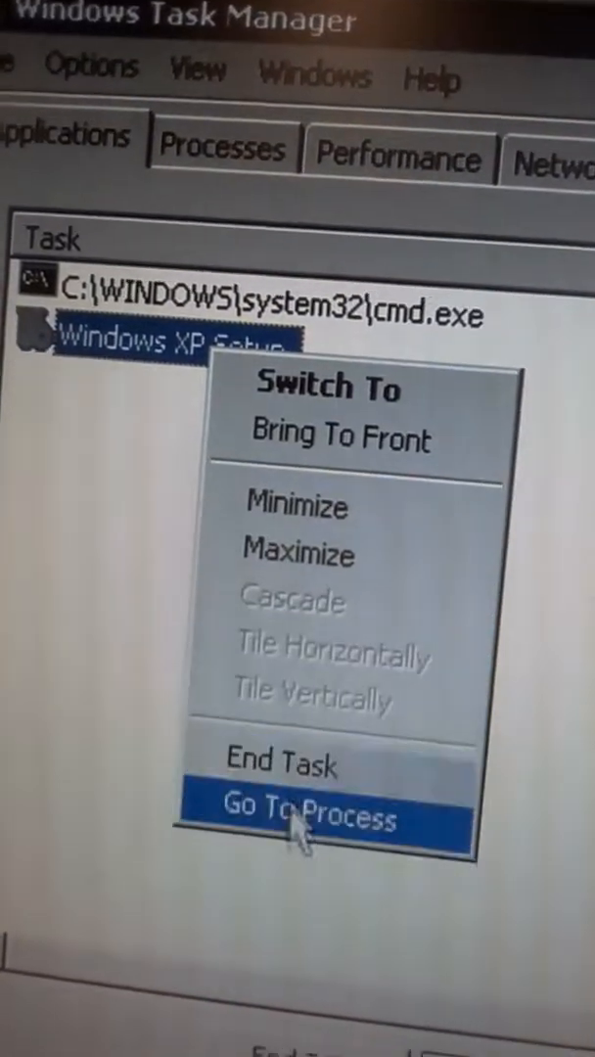
click(305, 812)
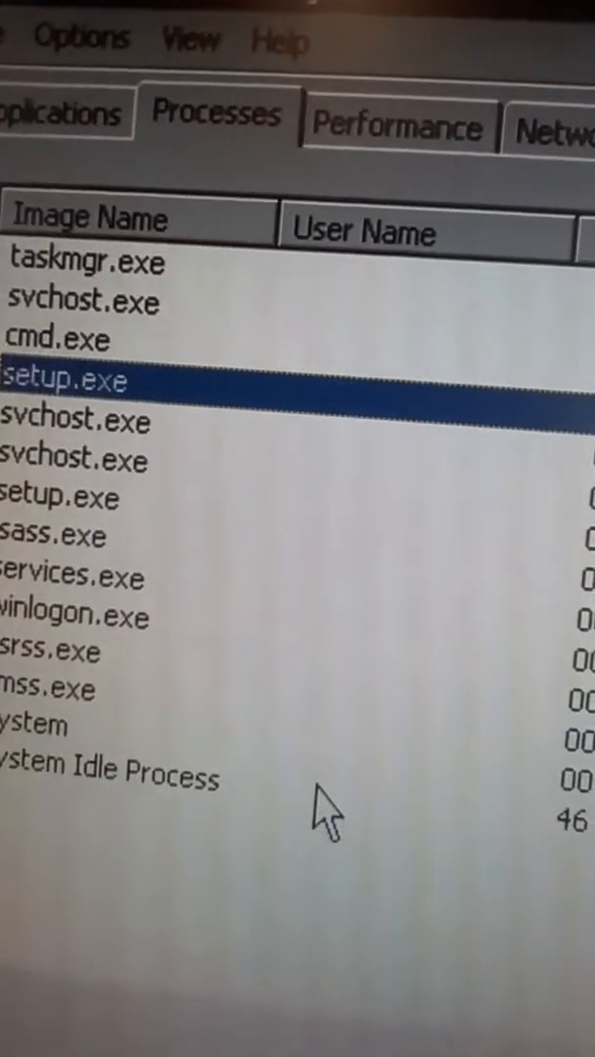